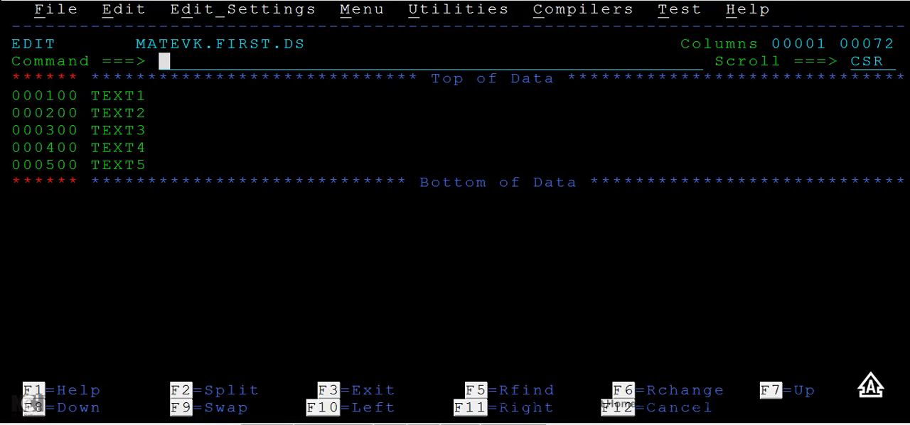
Mark TEXT1 with a C line command and TEXT5 as the after-destination, leaving the copy pending.
{"action": "type", "text": "COPY"}
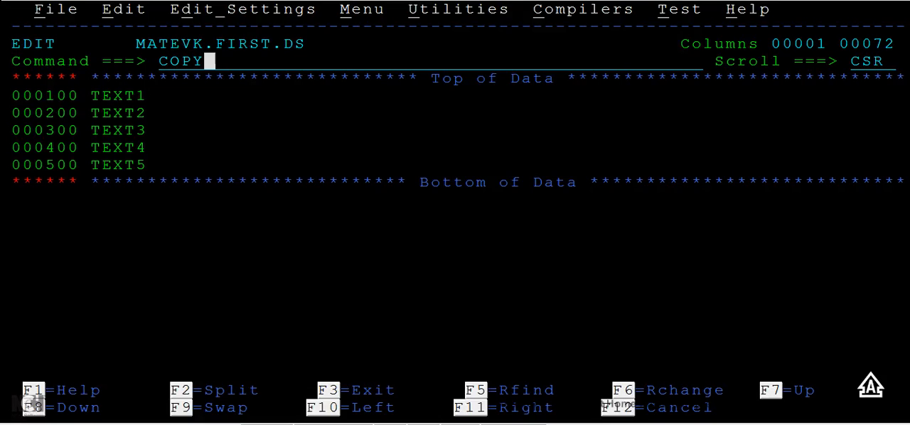
{"action": "key", "text": "Backspace"}
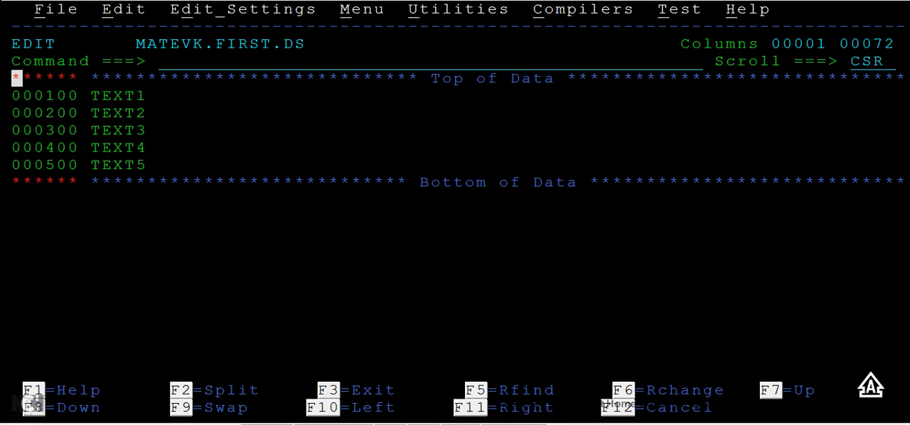
{"action": "type", "text": "C"}
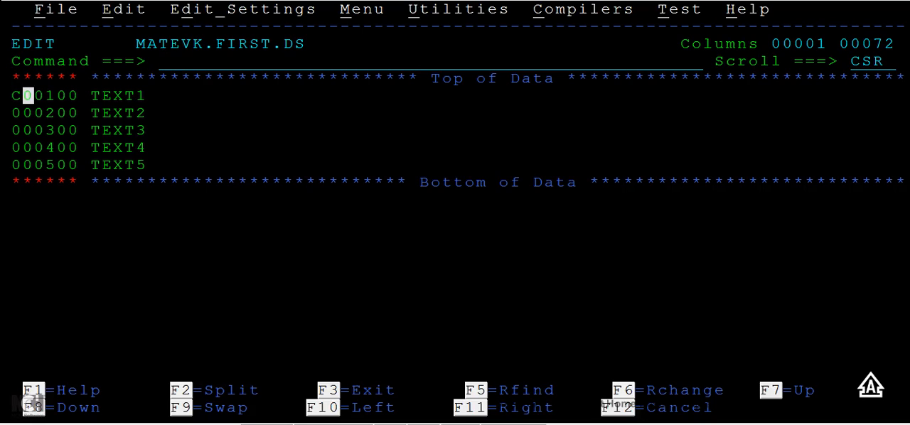
{"action": "key", "text": "Enter"}
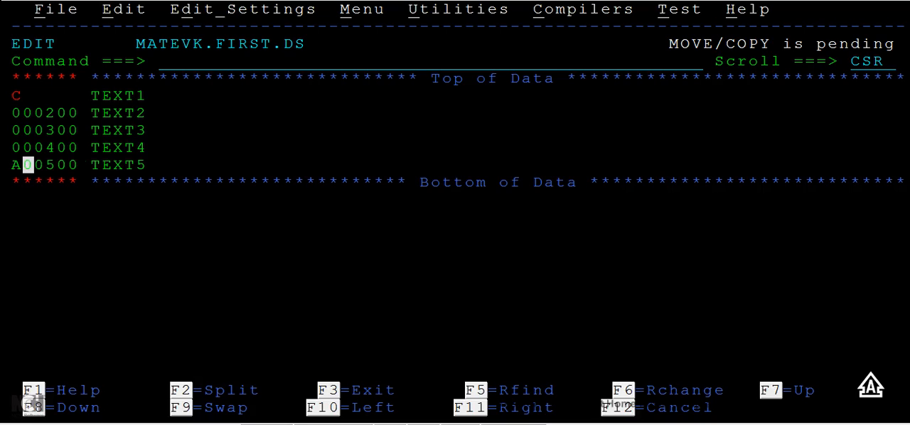
Execute the pending copy so TEXT1 appears as a new sixth line after TEXT5.
{"action": "key", "text": "Enter"}
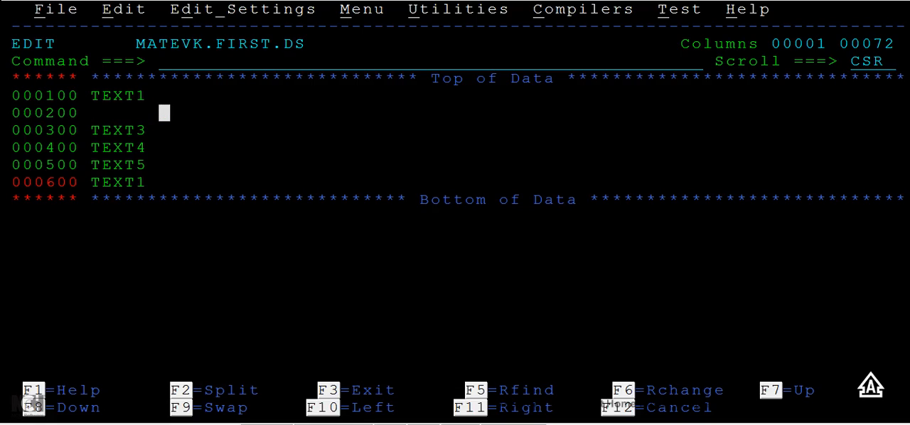
Overtype line 000200 with the assignment C = A+B.
{"action": "type", "text": "A ="}
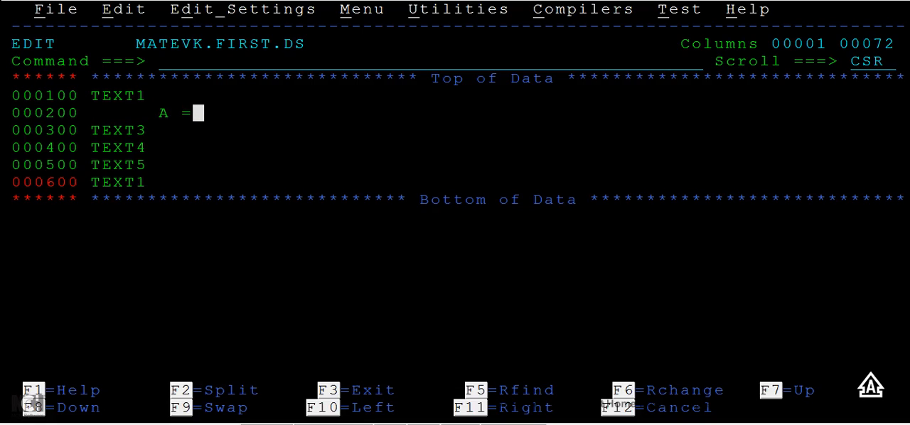
{"action": "type", "text": "A"}
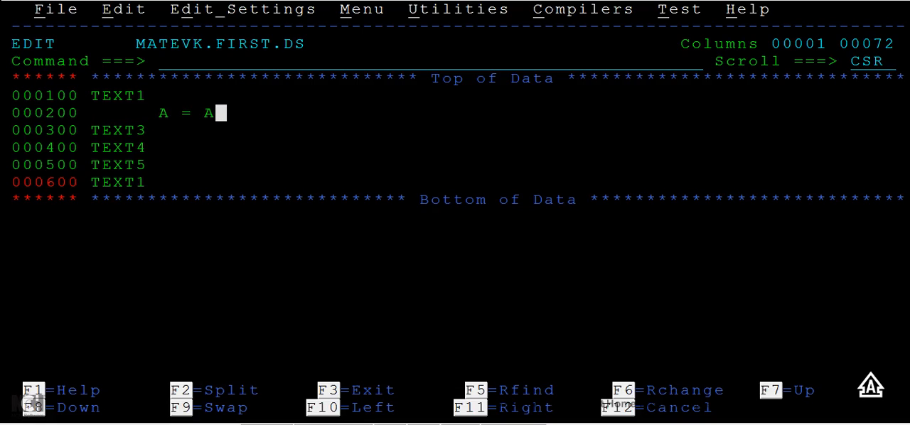
{"action": "type", "text": "+B"}
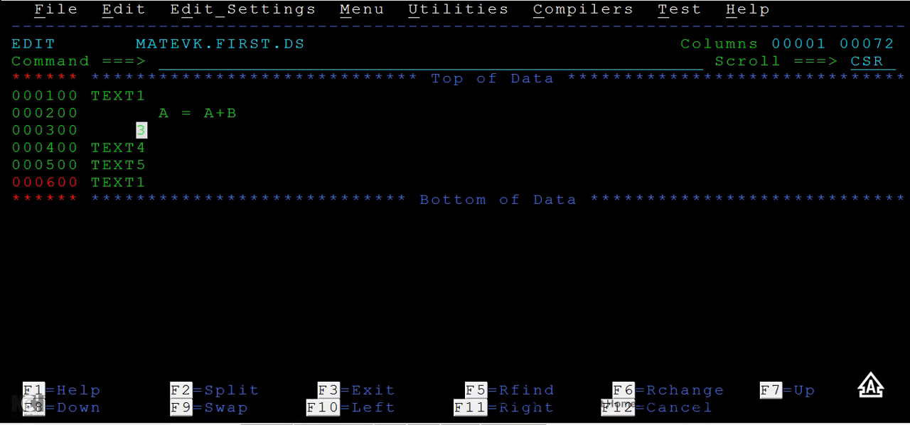
Overtype line 000300 with DISPLAY "RESULT OF A+B" C.
{"action": "type", "text": "DISPL"}
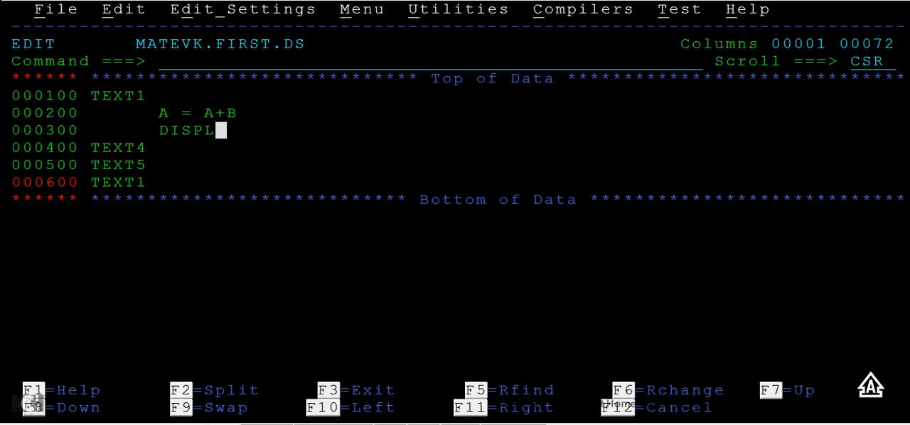
{"action": "type", "text": "AY 'RESULT"}
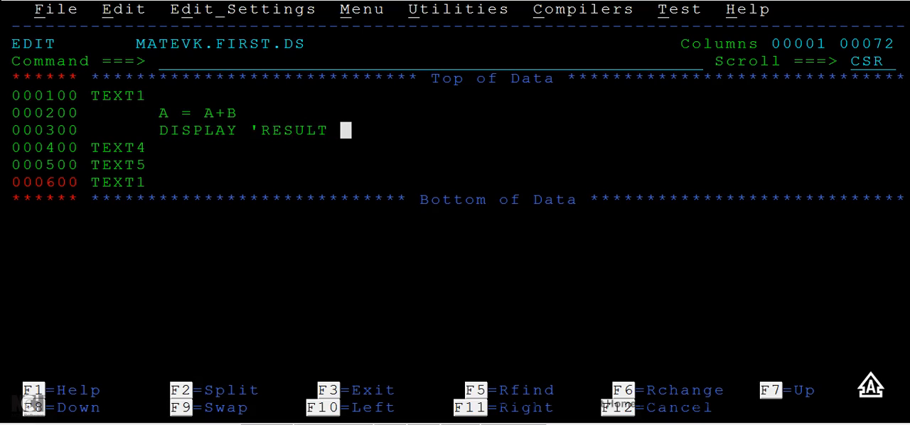
{"action": "type", "text": "OF A="}
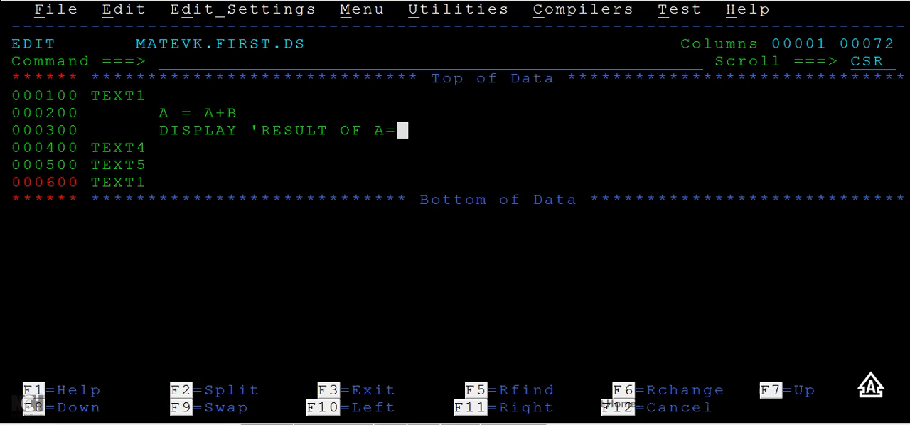
{"action": "type", "text": "B'"}
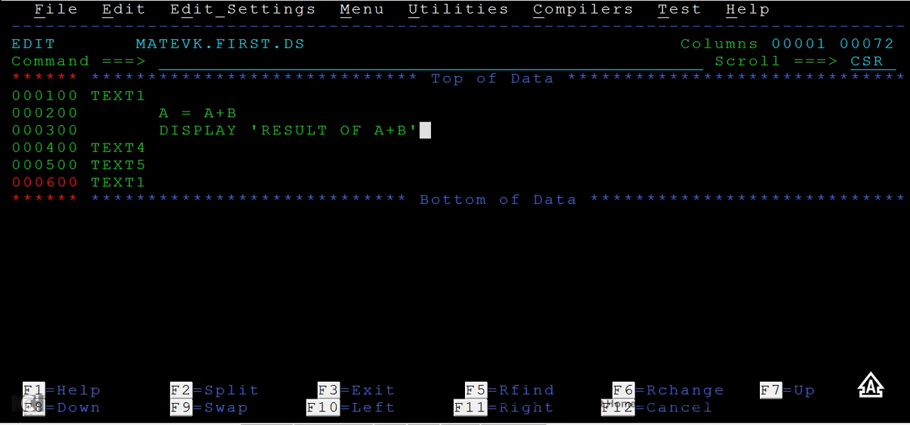
{"action": "type", "text": "\""}
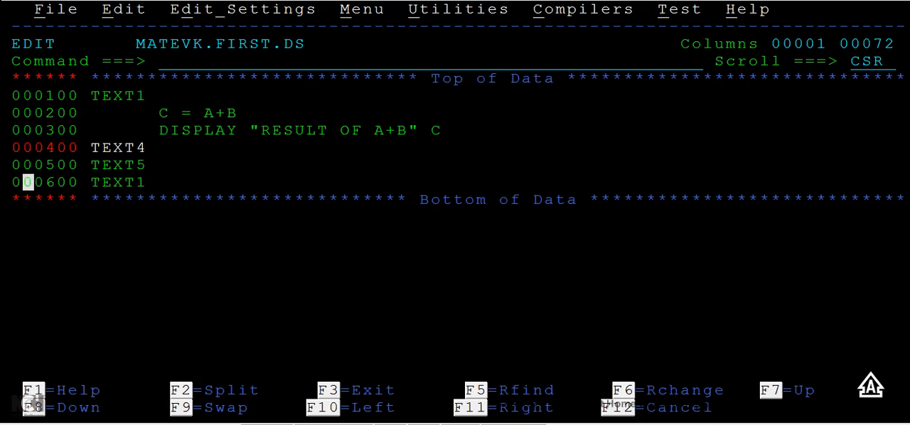
Mark the code lines and TEXT4–TEXT1 block with CC/A commands to copy them to the end.
{"action": "left_click", "coordinate": [29, 112]}
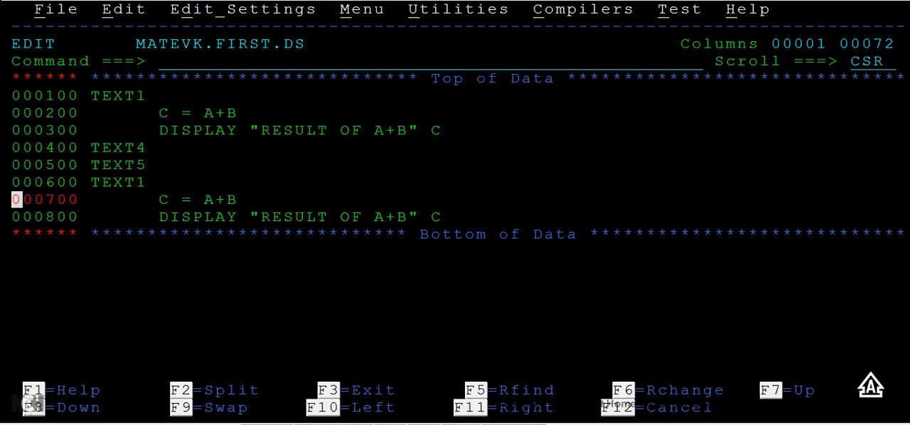
{"action": "left_click", "coordinate": [151, 129]}
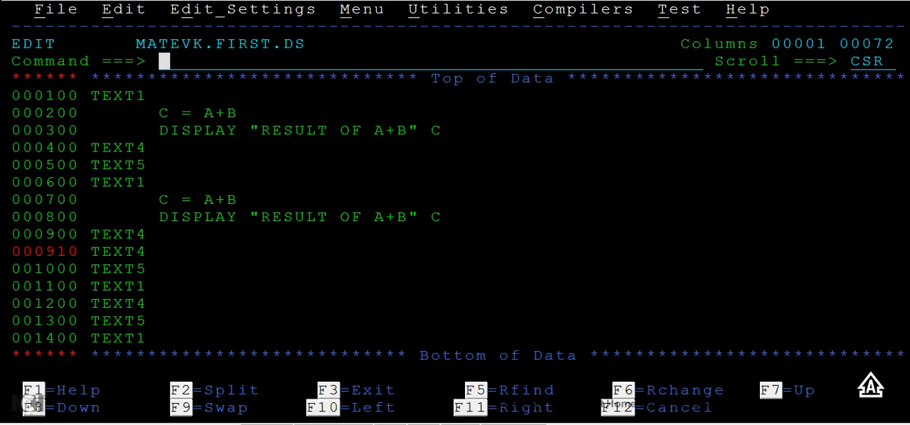
Copy TEXT1 after the DISPLAY line with C and A commands, creating line 000310.
{"action": "type", "text": "C"}
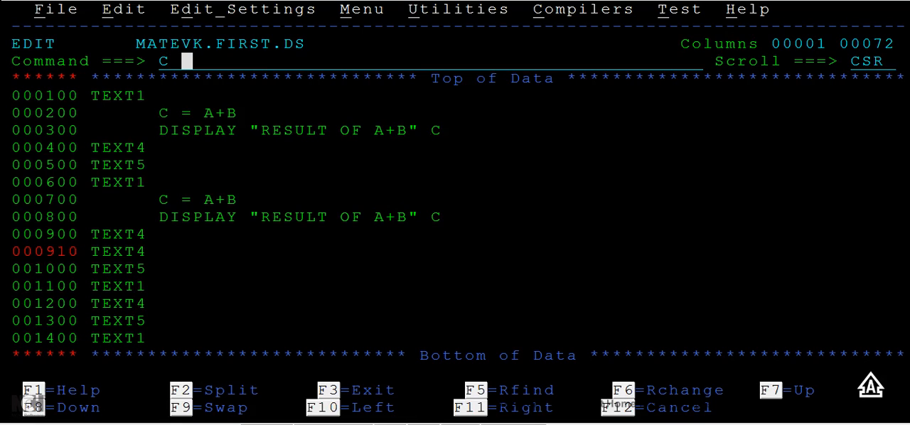
{"action": "type", "text": "CC"}
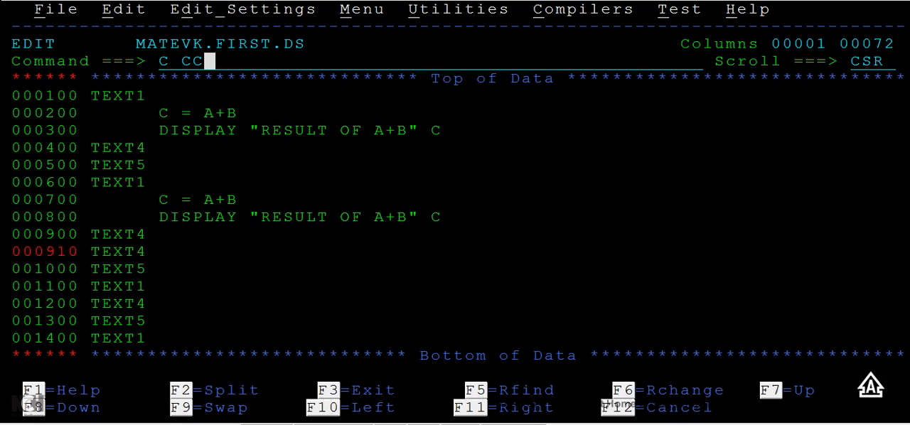
{"action": "type", "text": "CN"}
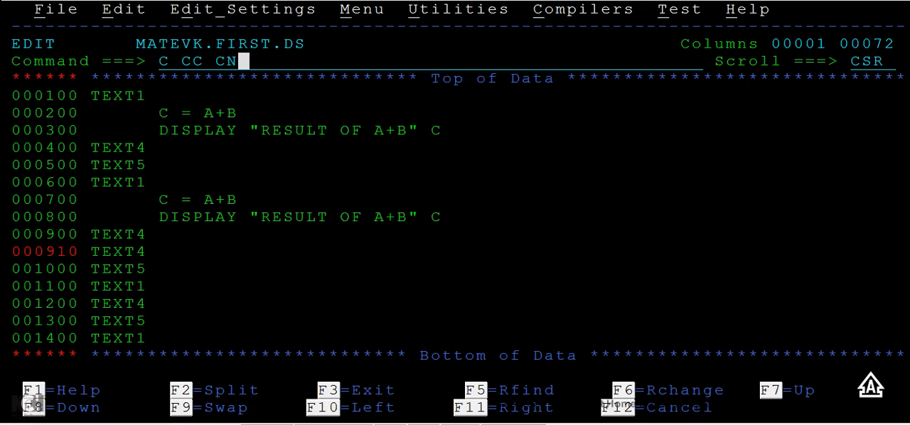
{"action": "type", "text": "(C1"}
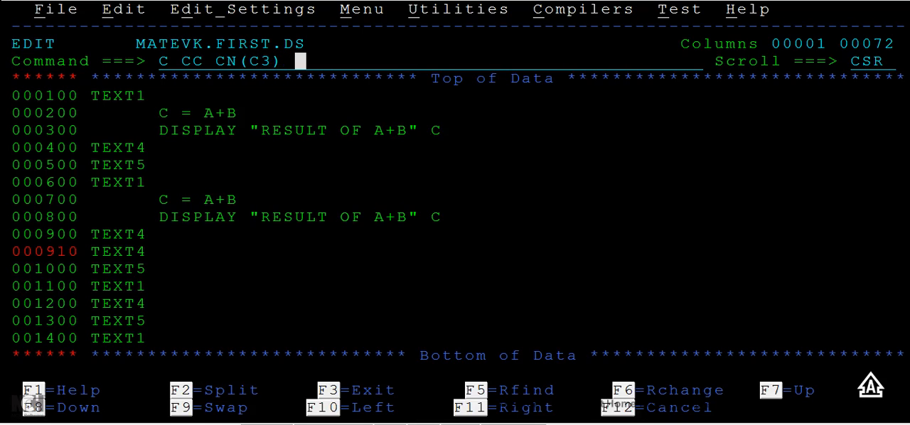
{"action": "type", "text": "A"}
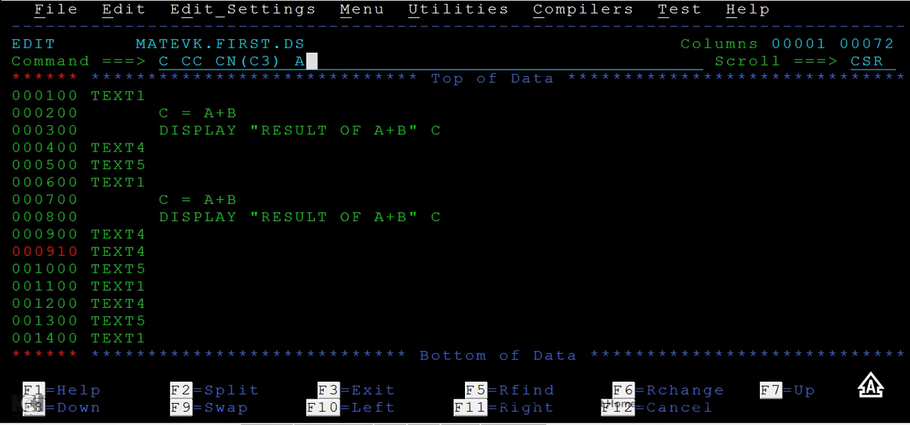
{"action": "key", "text": "Enter"}
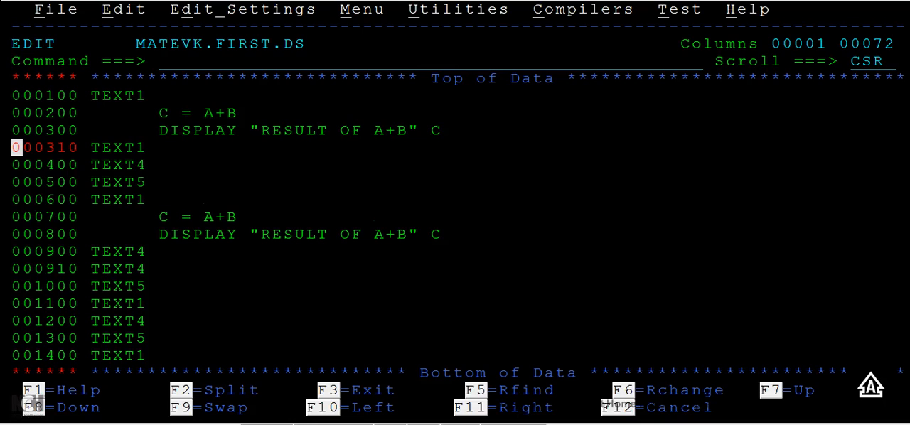
{"action": "type", "text": "A"}
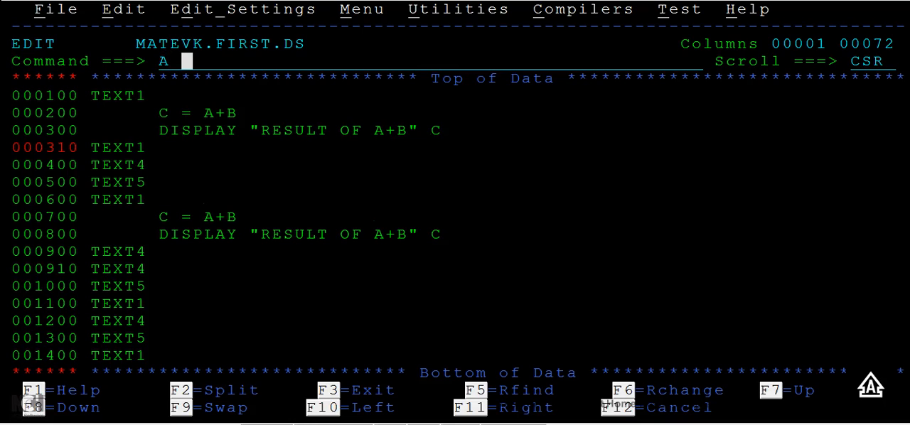